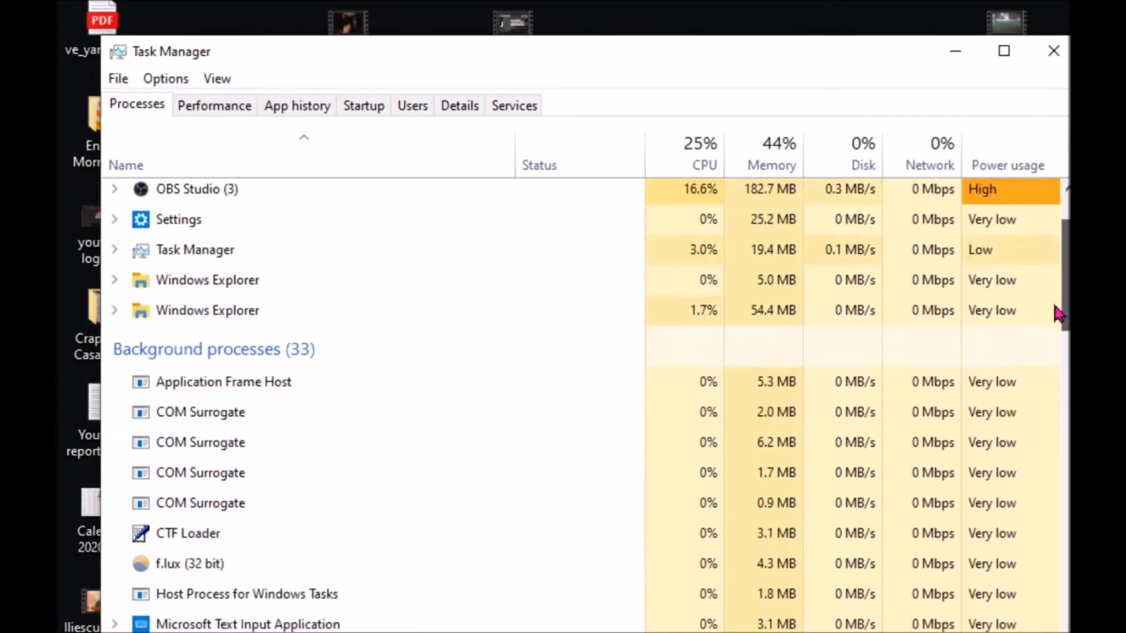
Scroll the Apps & features list down to the Windows PC Health Check entry
scroll("down", 3)
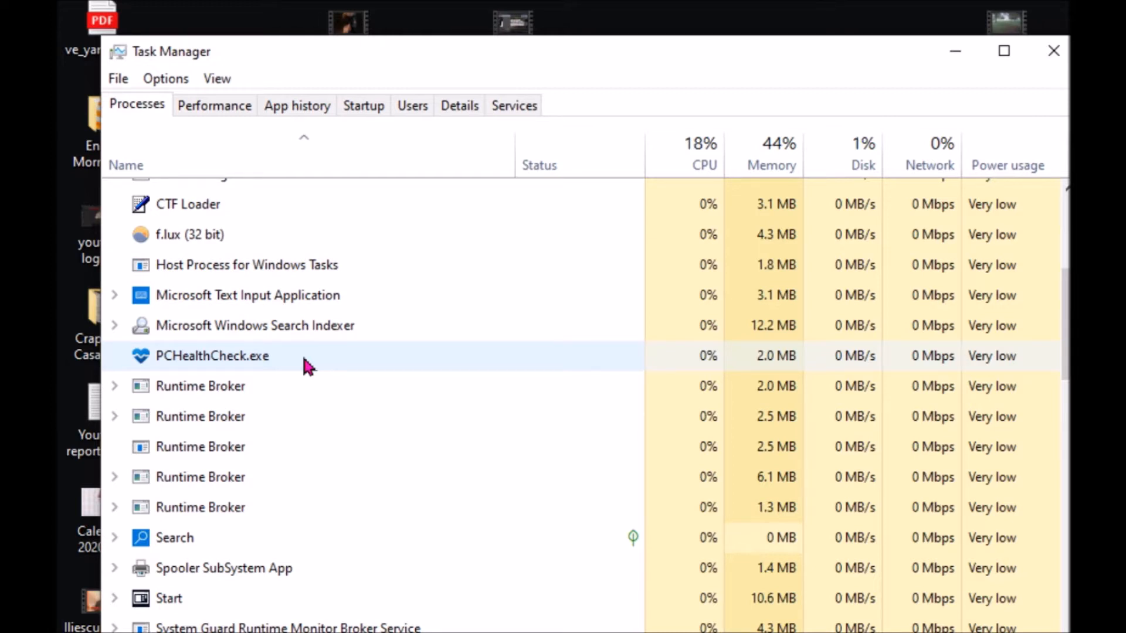
mouse_move(604, 112)
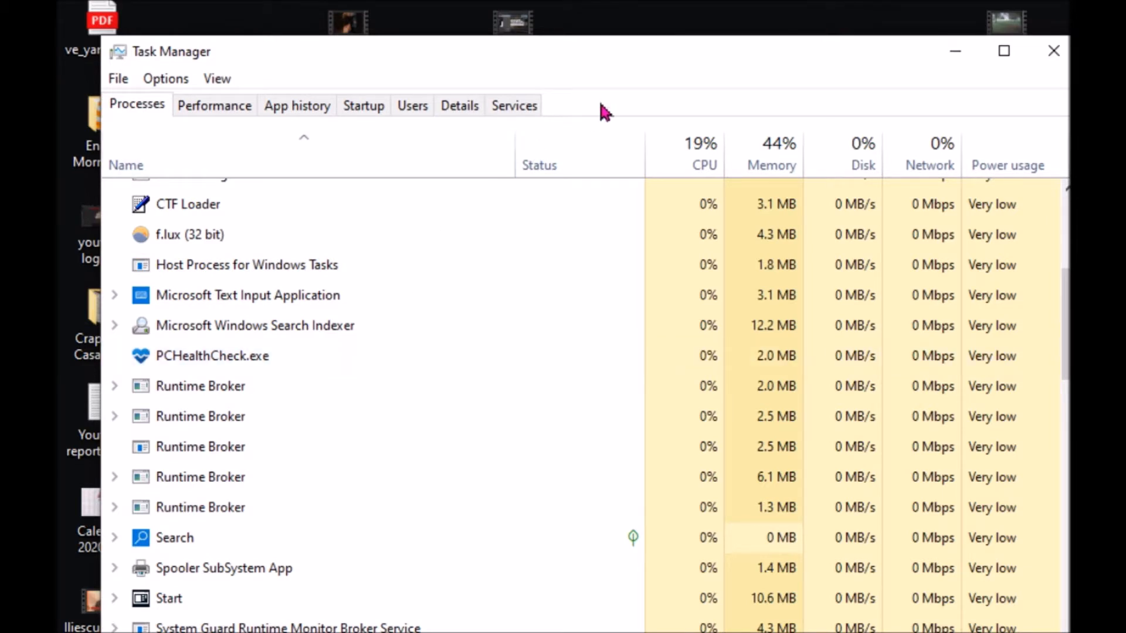
mouse_move(614, 61)
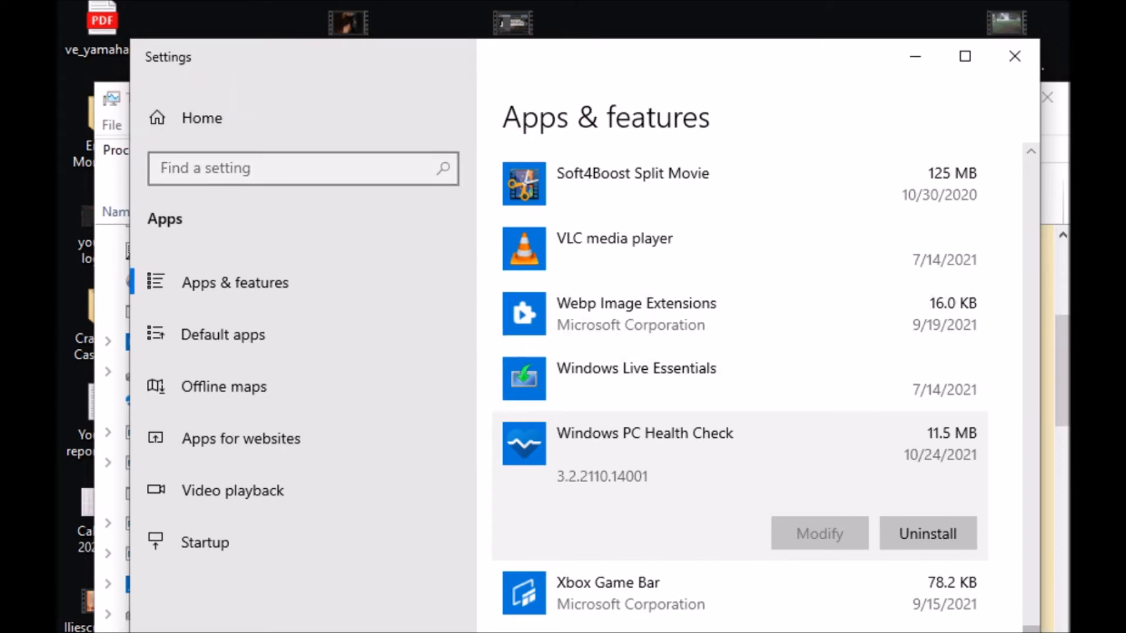
scroll("down", 3)
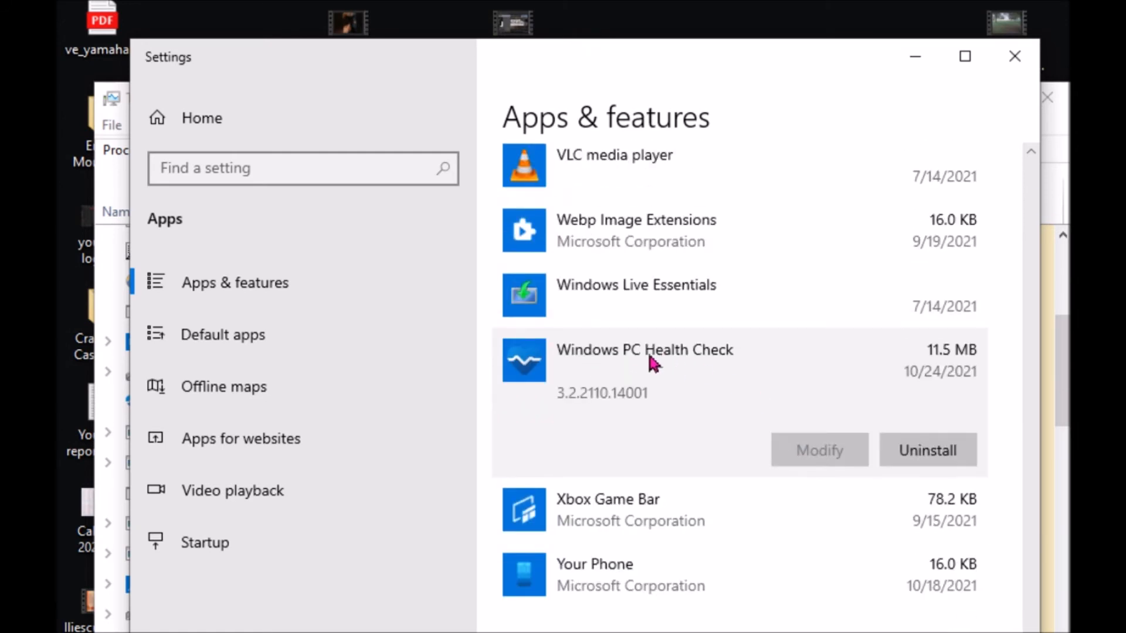
mouse_move(989, 422)
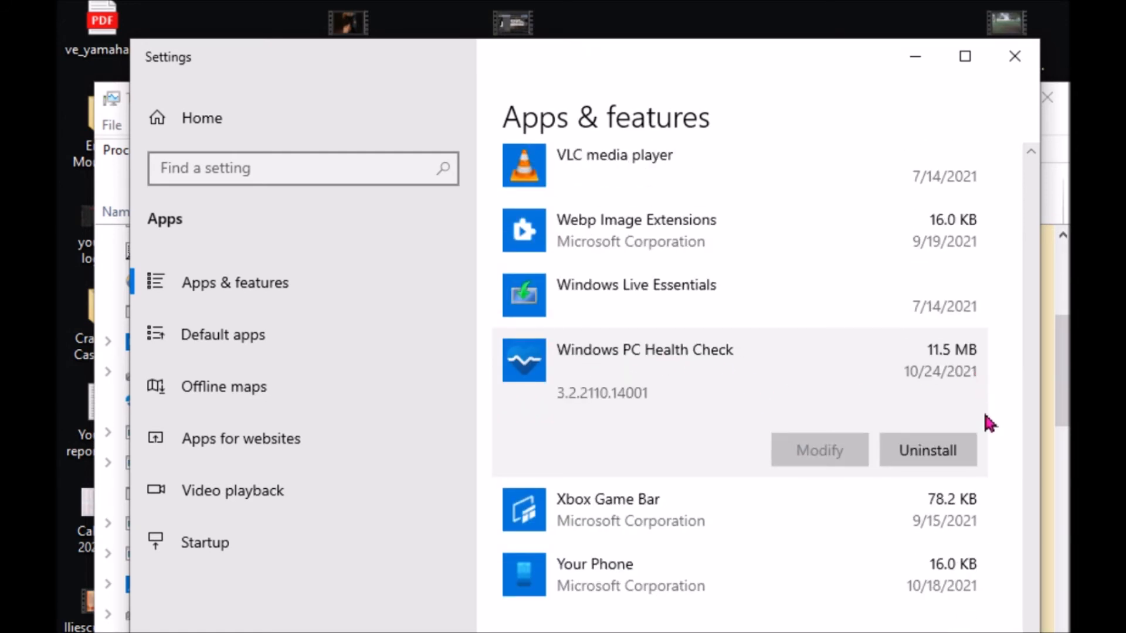
Uninstall Windows PC Health Check and confirm removal in the flyout
left_click(927, 450)
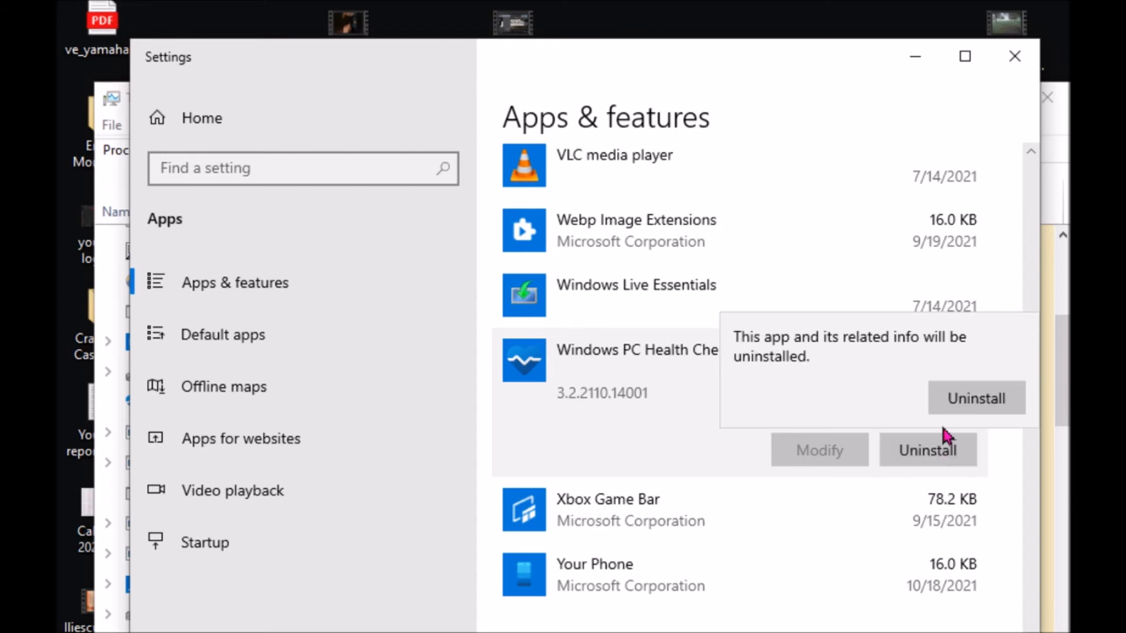
left_click(975, 397)
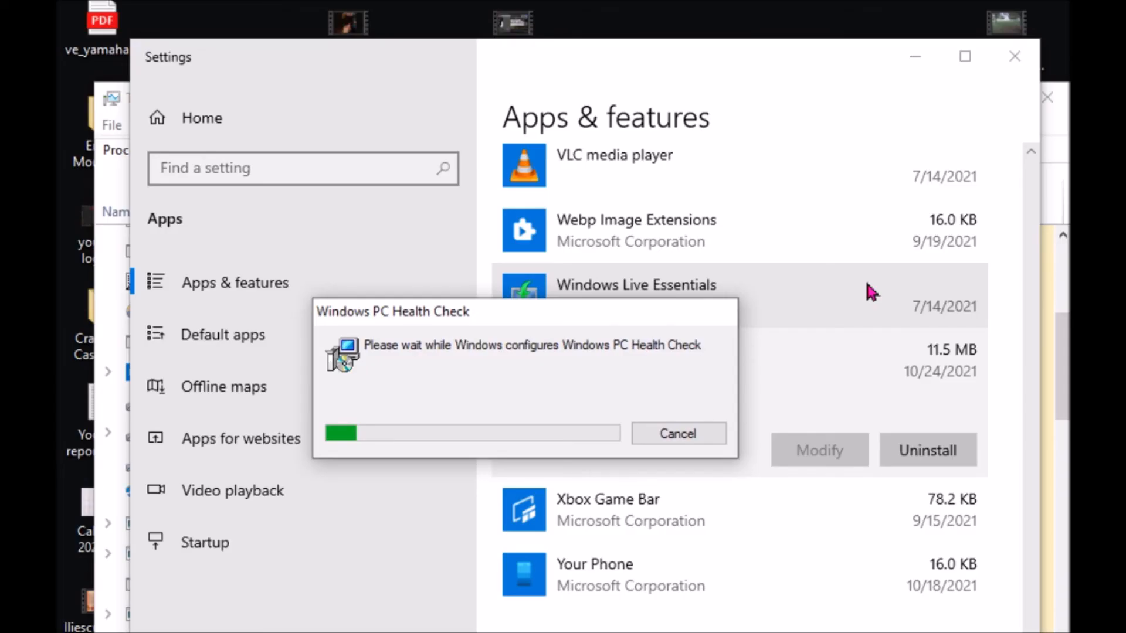